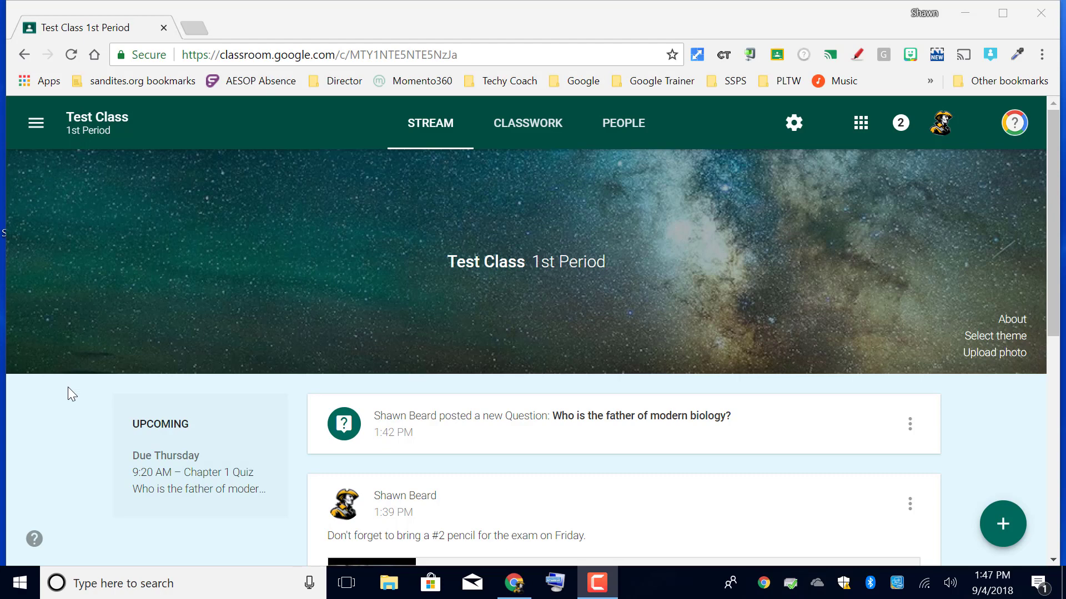
- Open Test Class's People page to see its one teacher and three students
{"action": "left_click", "coordinate": [621, 123]}
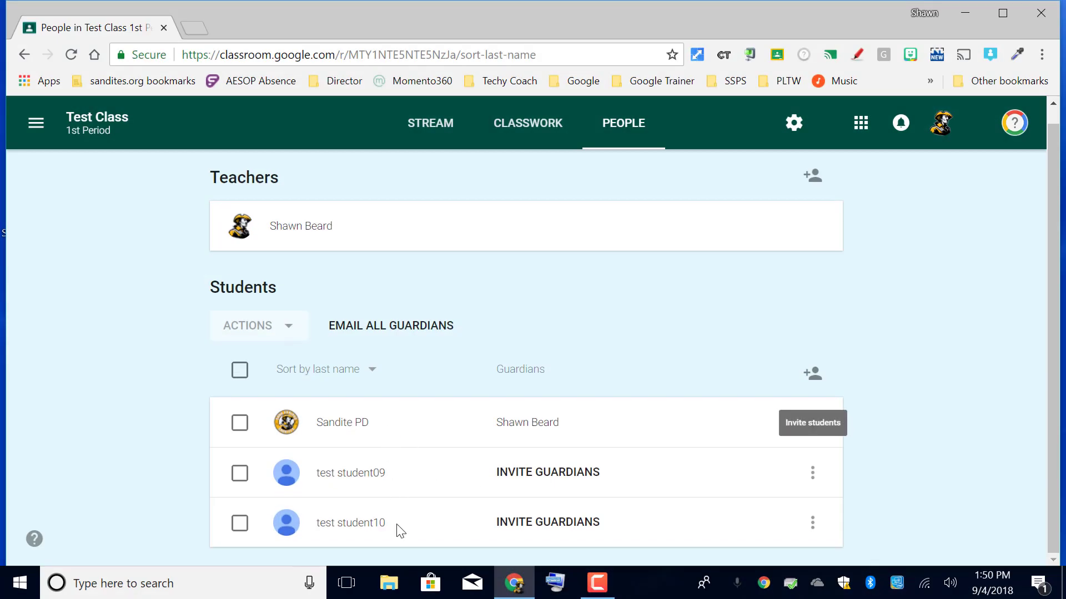
{"action": "mouse_move", "coordinate": [505, 133]}
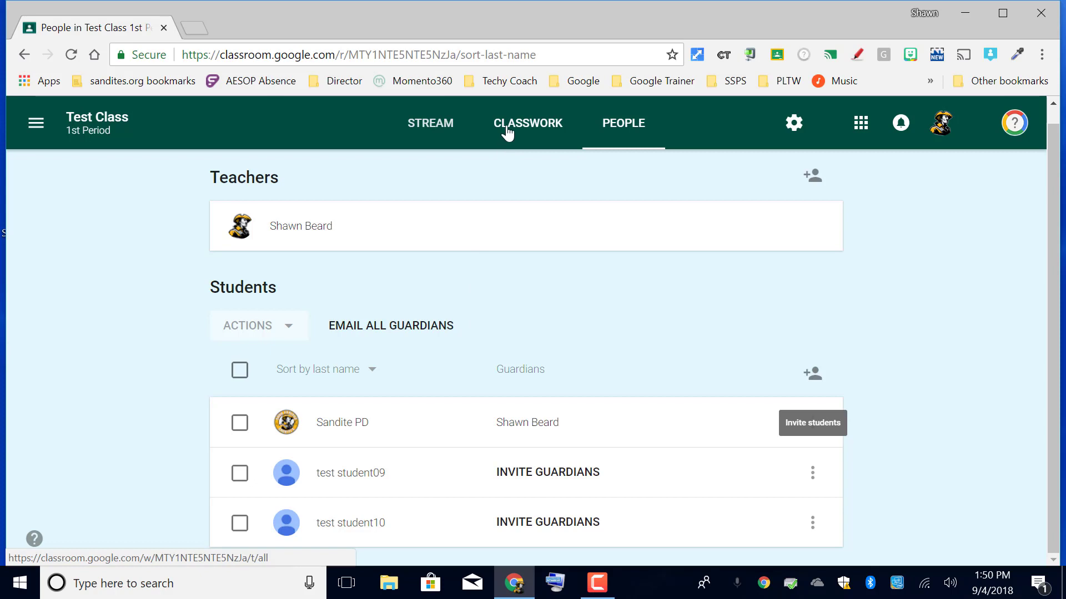
- Go to Test Class's Classwork page and open the Create menu
{"action": "left_click", "coordinate": [526, 123]}
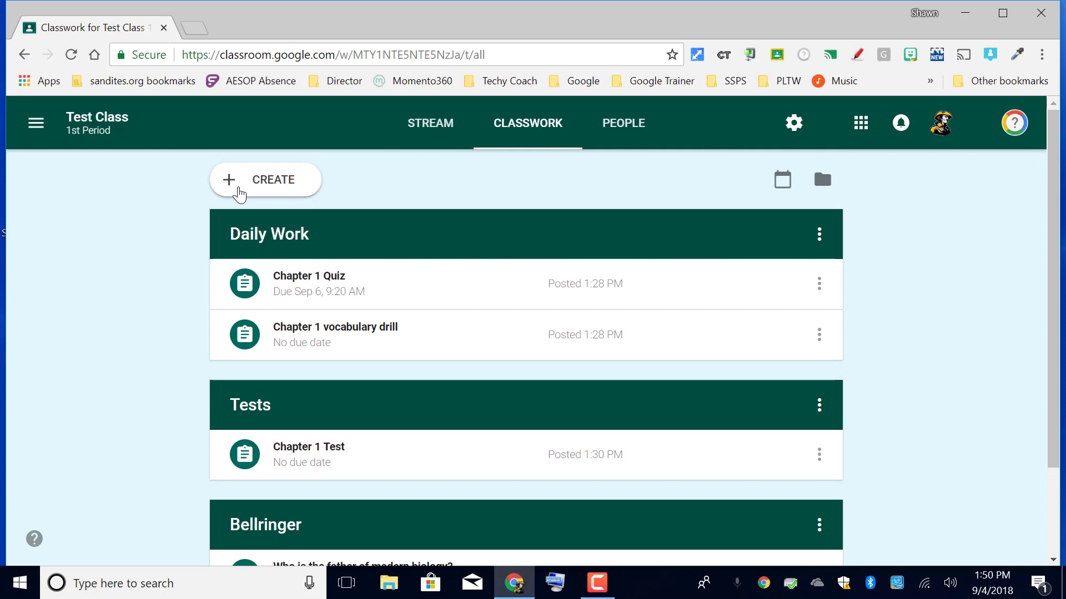
{"action": "mouse_move", "coordinate": [239, 186]}
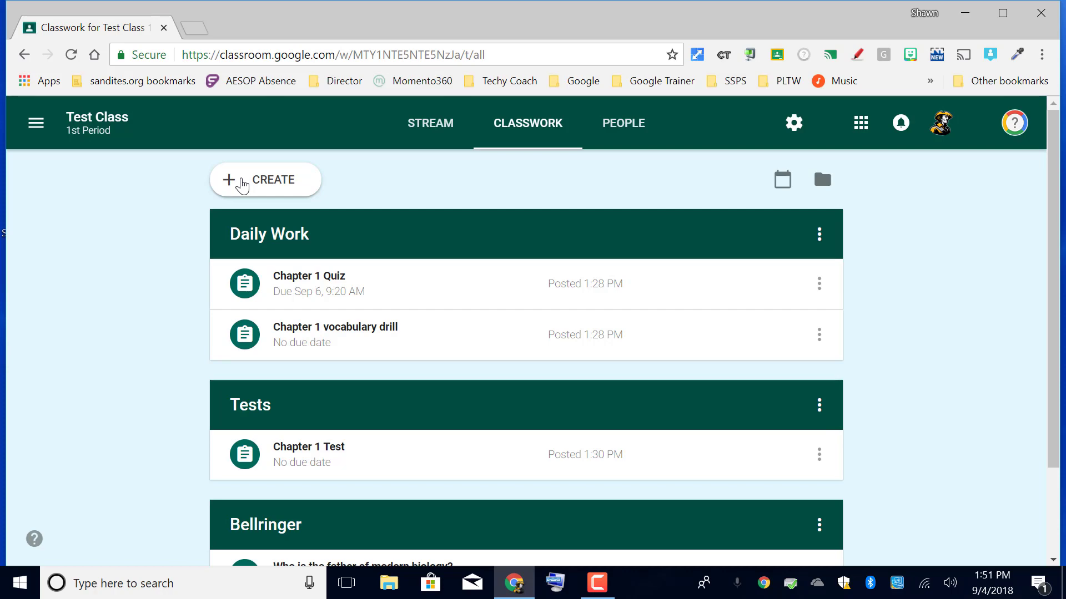
{"action": "left_click", "coordinate": [265, 179]}
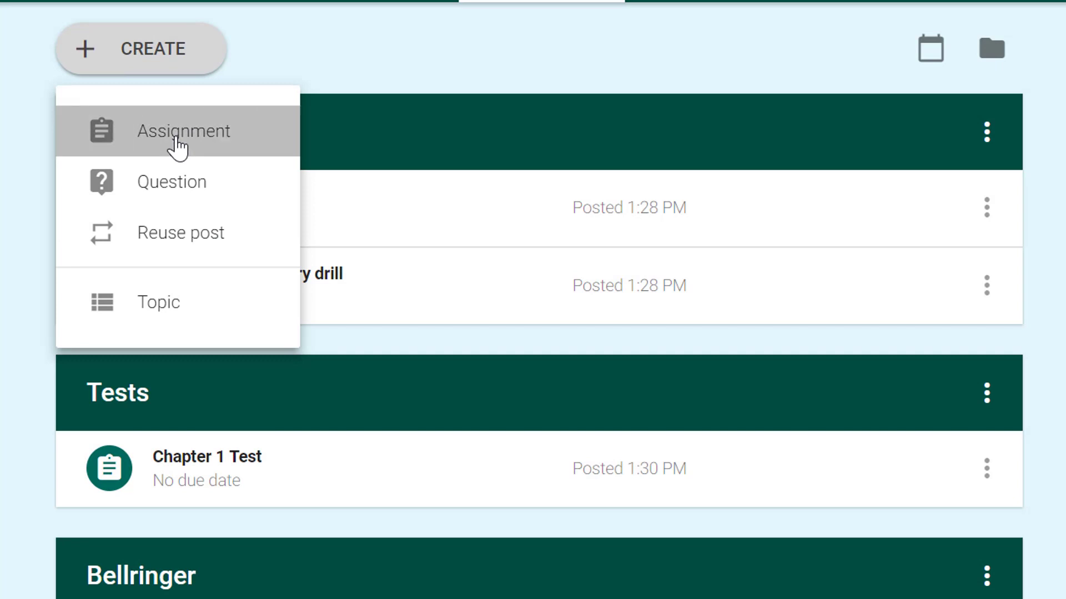
- Start a new assignment titled 'Daily Work - Chapter 1'
{"action": "left_click", "coordinate": [184, 131]}
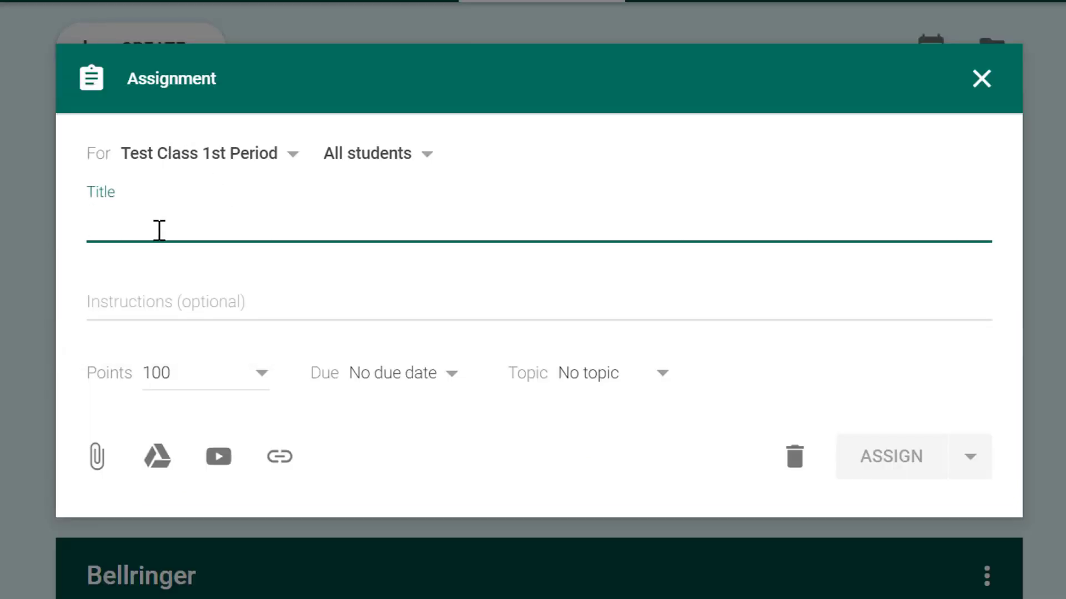
{"action": "type", "text": "Daily Work"}
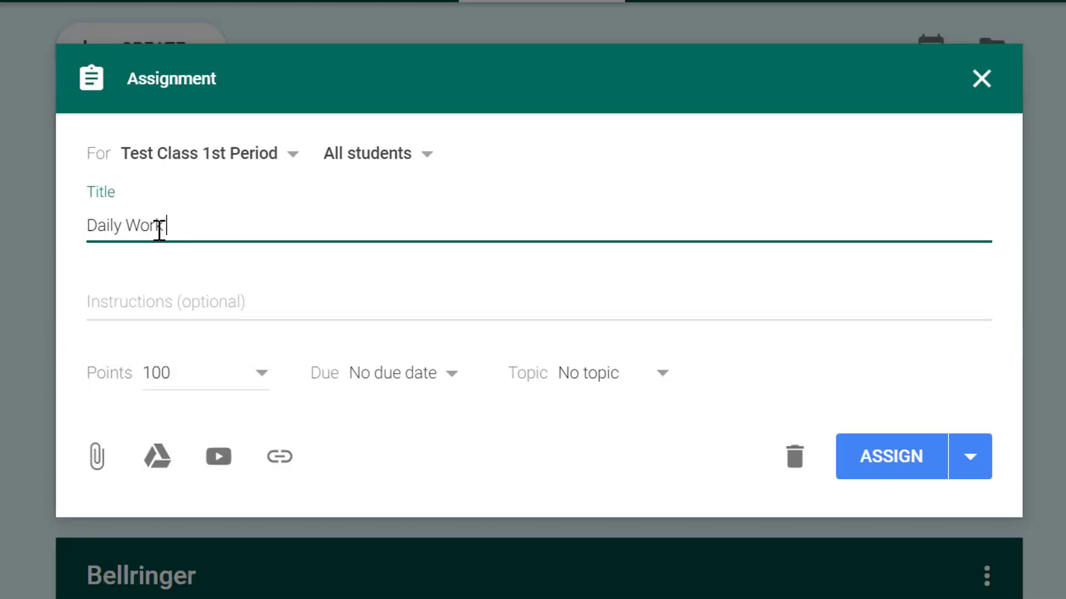
{"action": "type", "text": "- Chapter 1"}
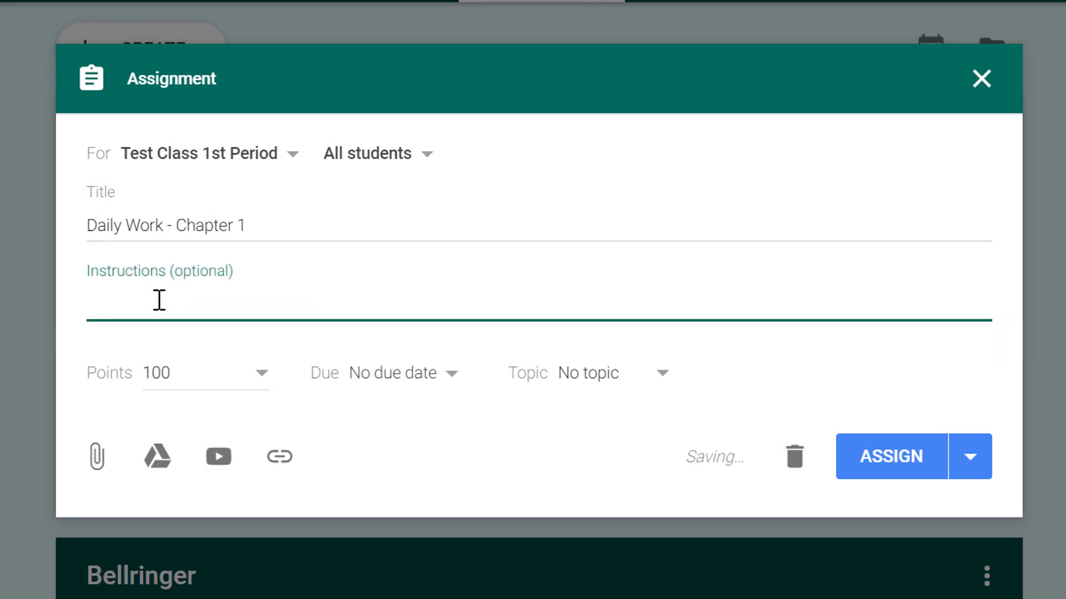
- Add the instructions 'To open this assignment, click VIEW ASSIGNMENT.'
{"action": "type", "text": "T"}
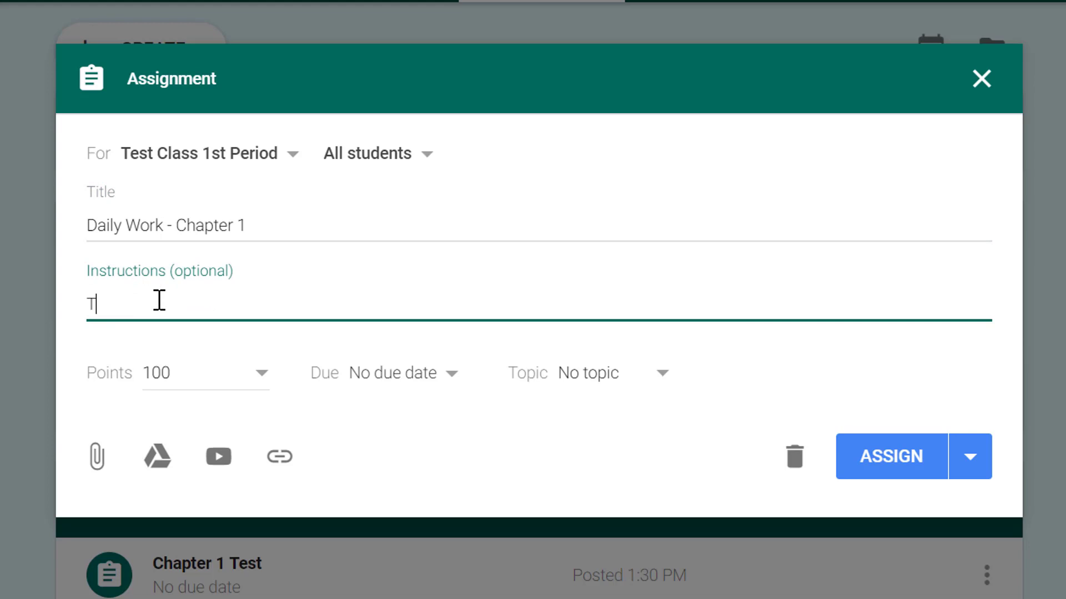
{"action": "type", "text": "o open"}
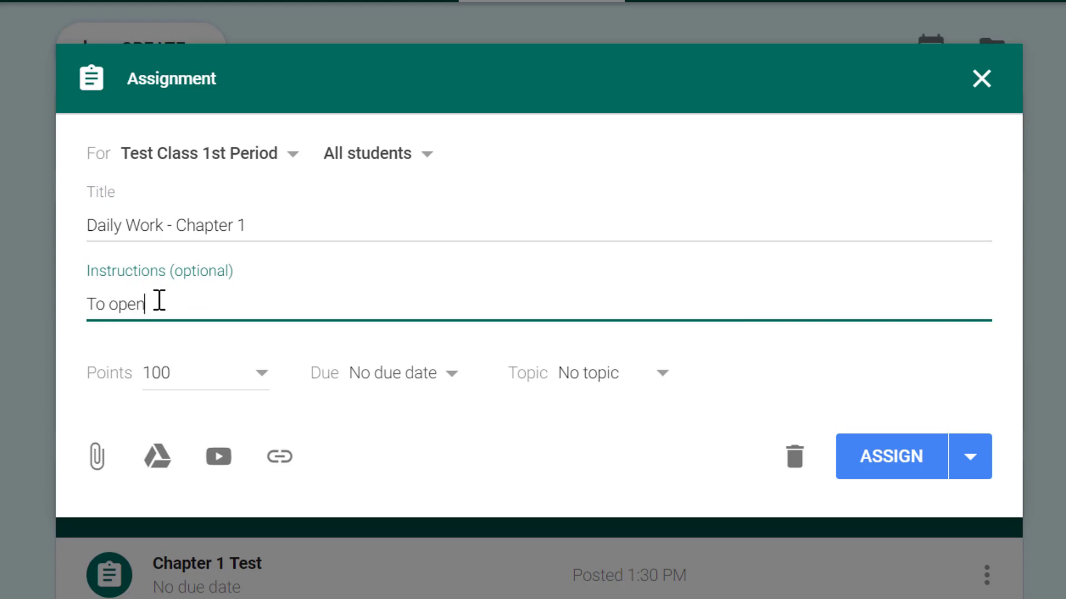
{"action": "type", "text": "this assignment"}
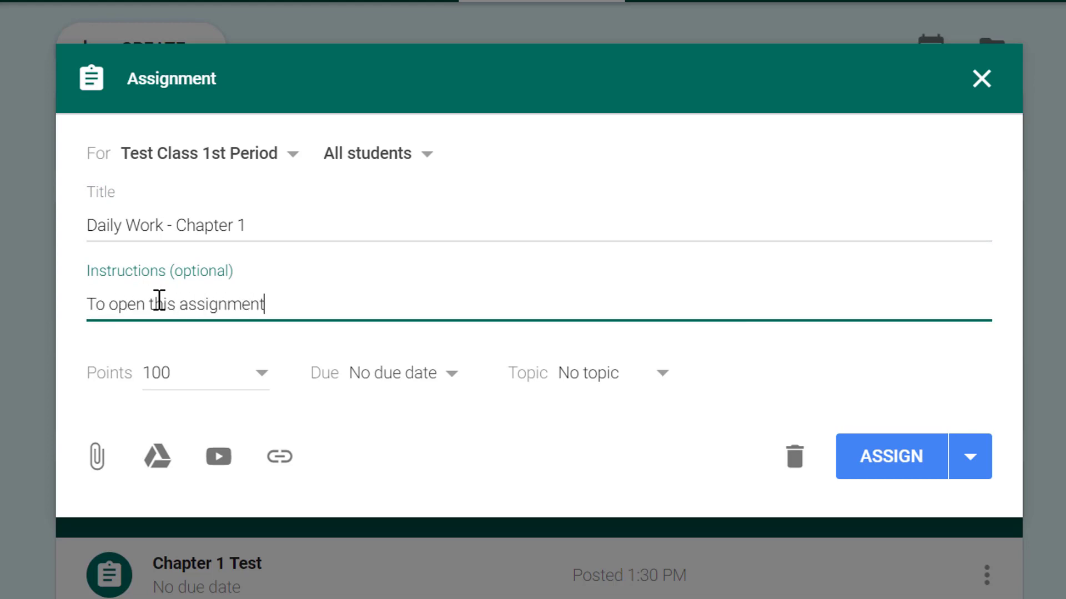
{"action": "type", "text": ", click VIEW A"}
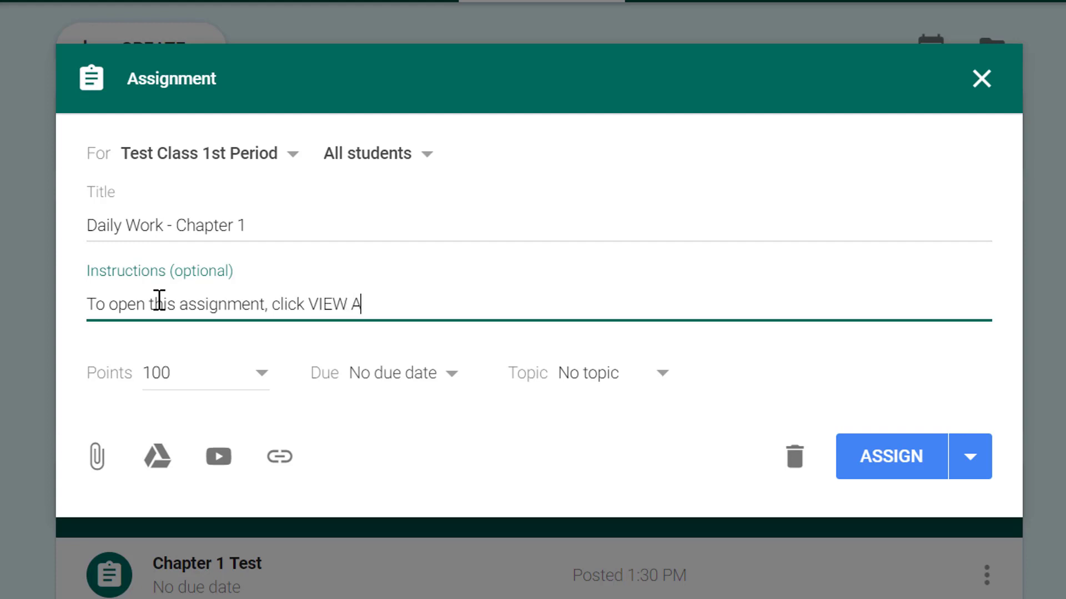
{"action": "type", "text": "SSIGNMENT"}
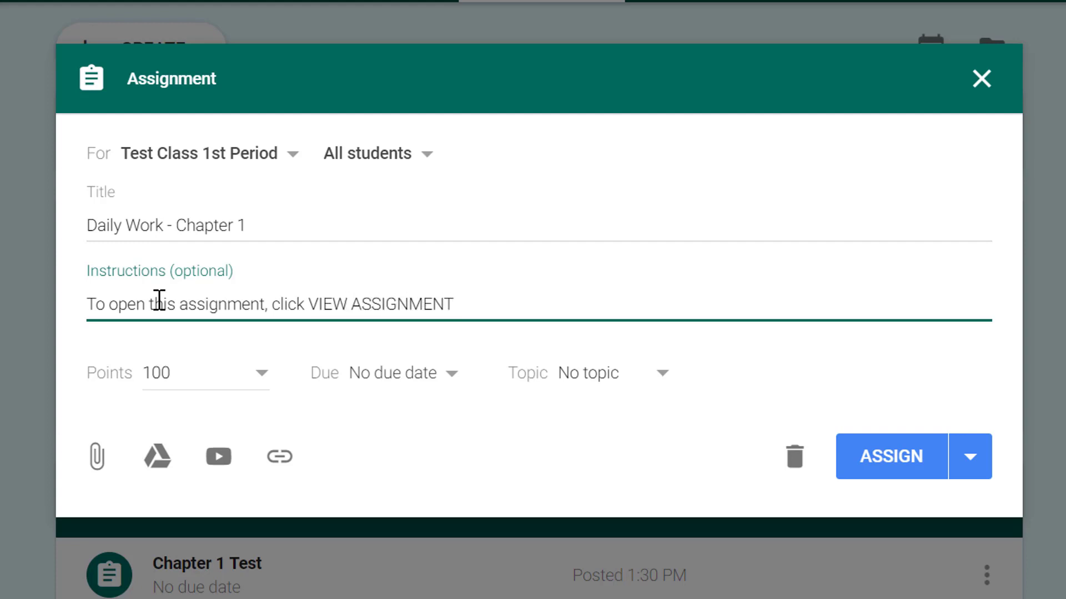
{"action": "type", "text": "."}
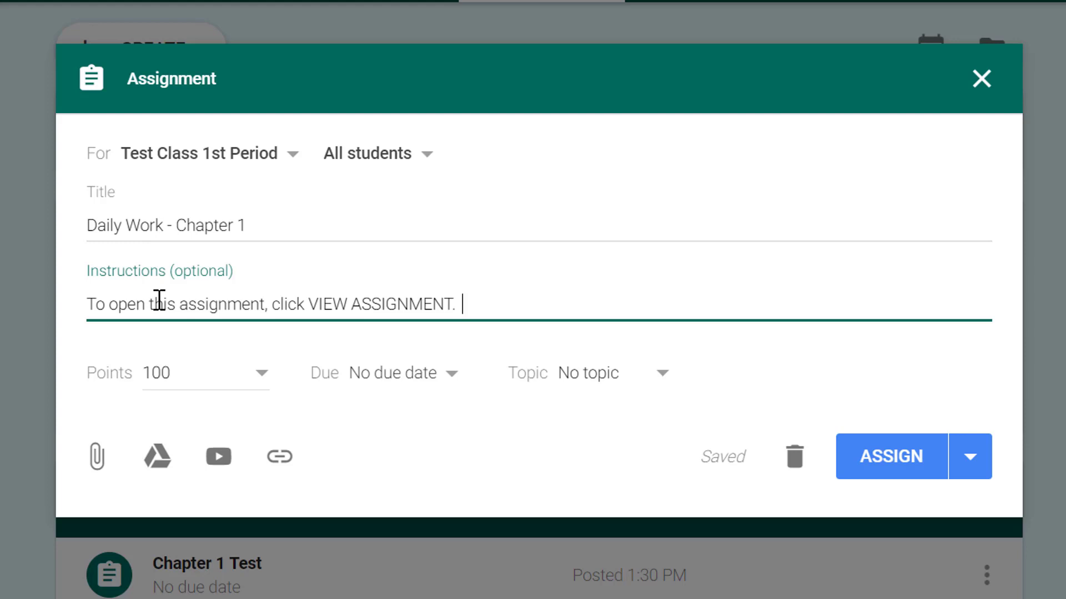
{"action": "mouse_move", "coordinate": [245, 374]}
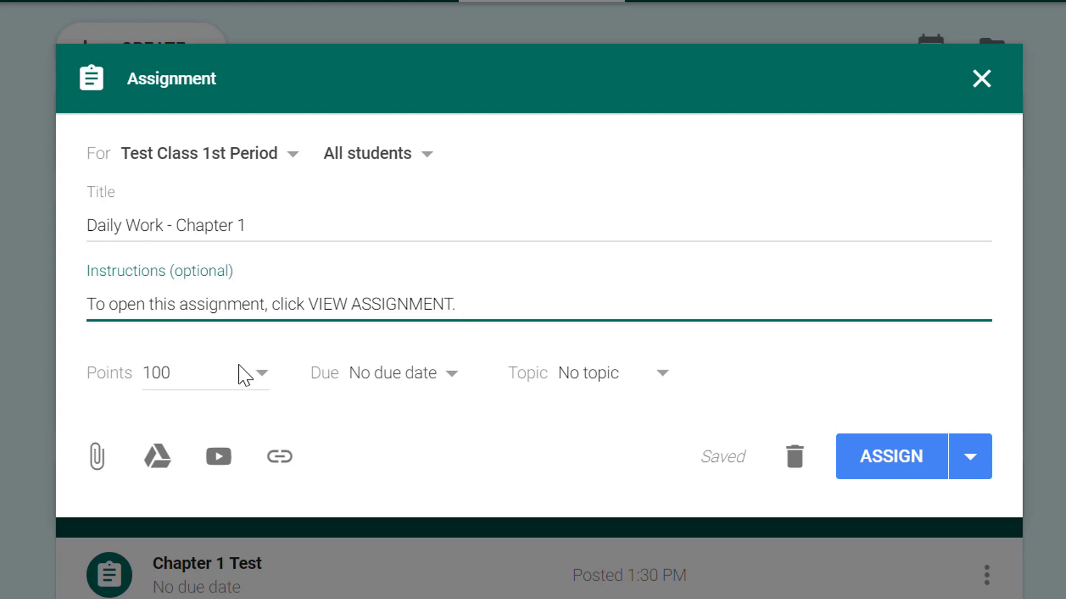
{"action": "mouse_move", "coordinate": [359, 379]}
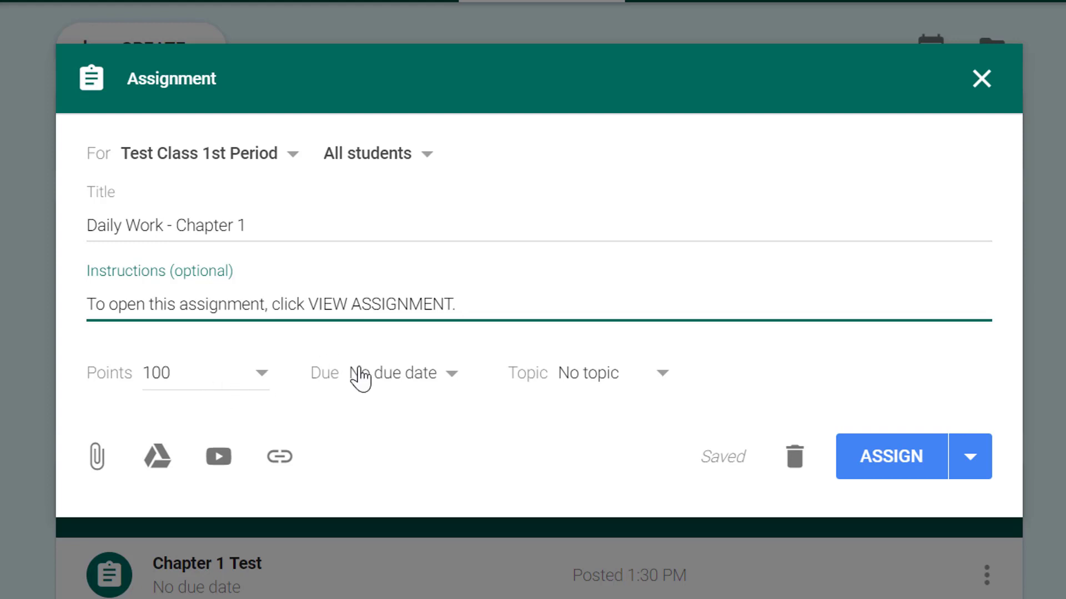
- Set the assignment's due date to September 6
{"action": "left_click", "coordinate": [387, 373]}
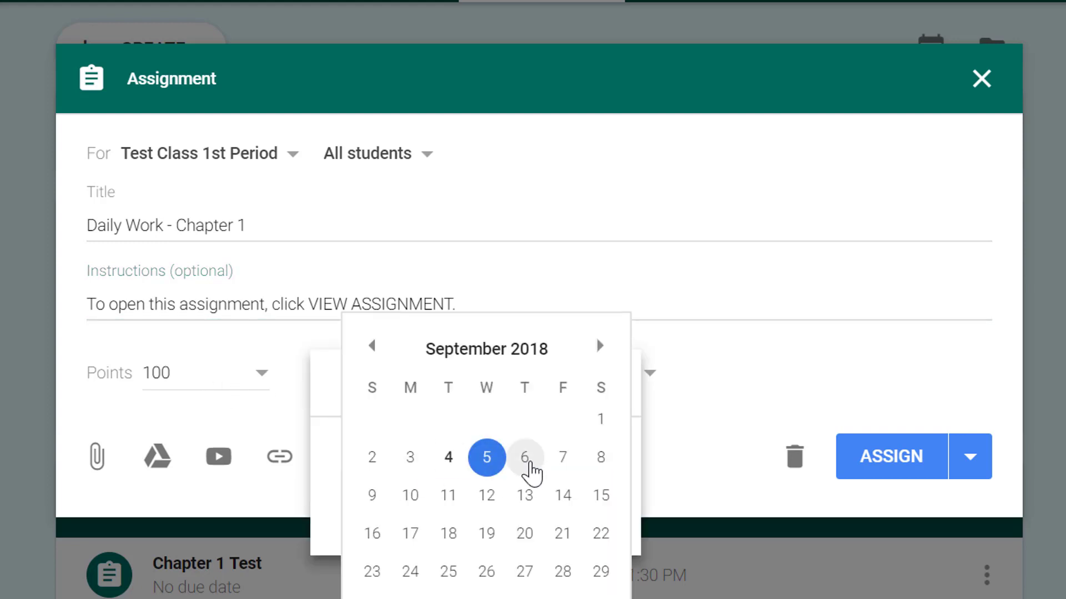
{"action": "left_click", "coordinate": [524, 456]}
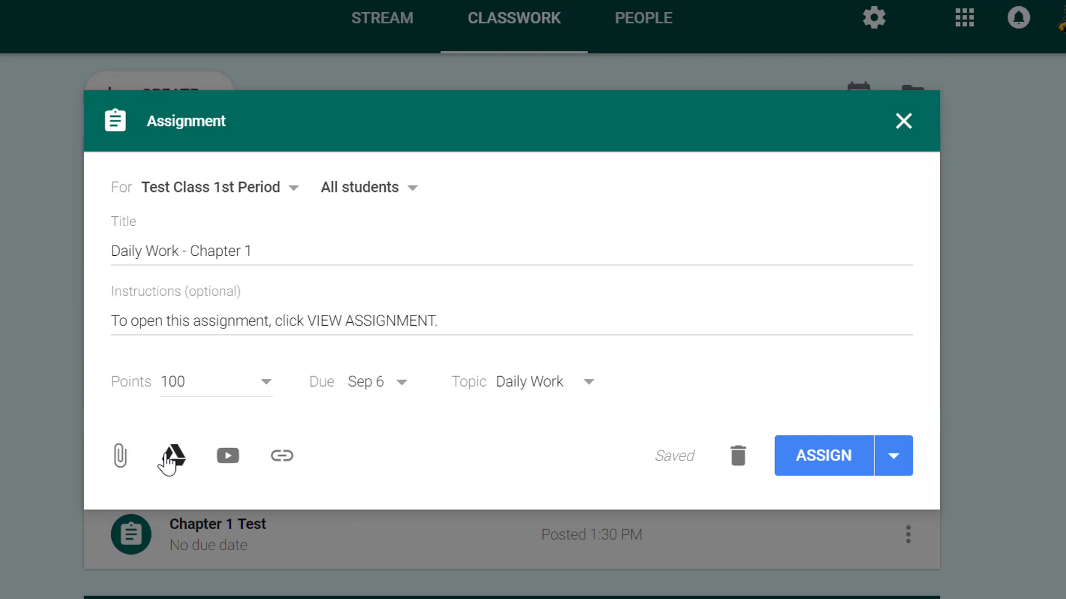
{"action": "left_click", "coordinate": [171, 455]}
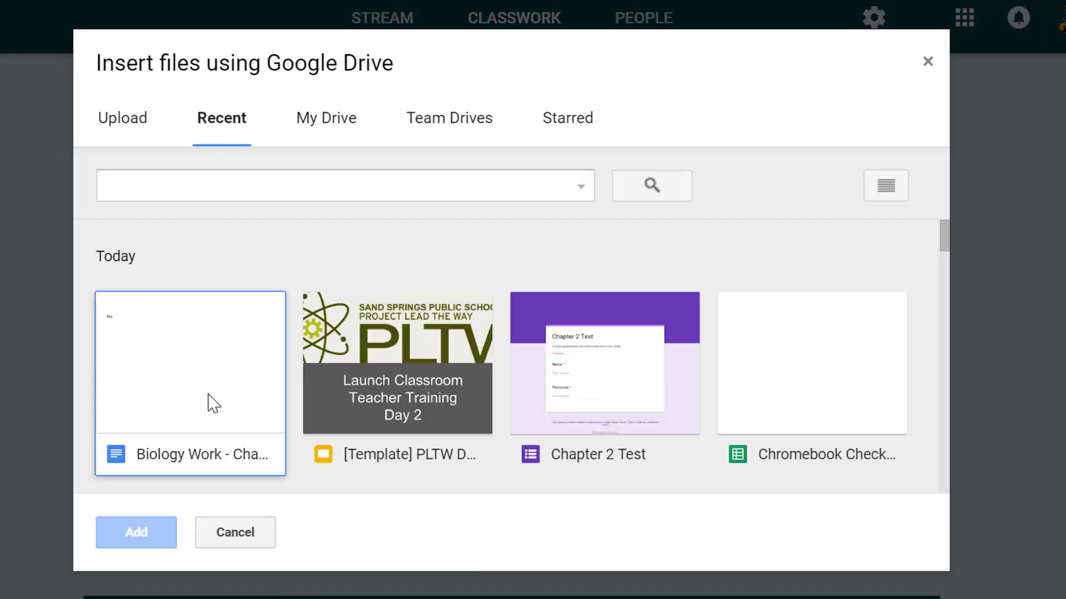
{"action": "left_click", "coordinate": [136, 532]}
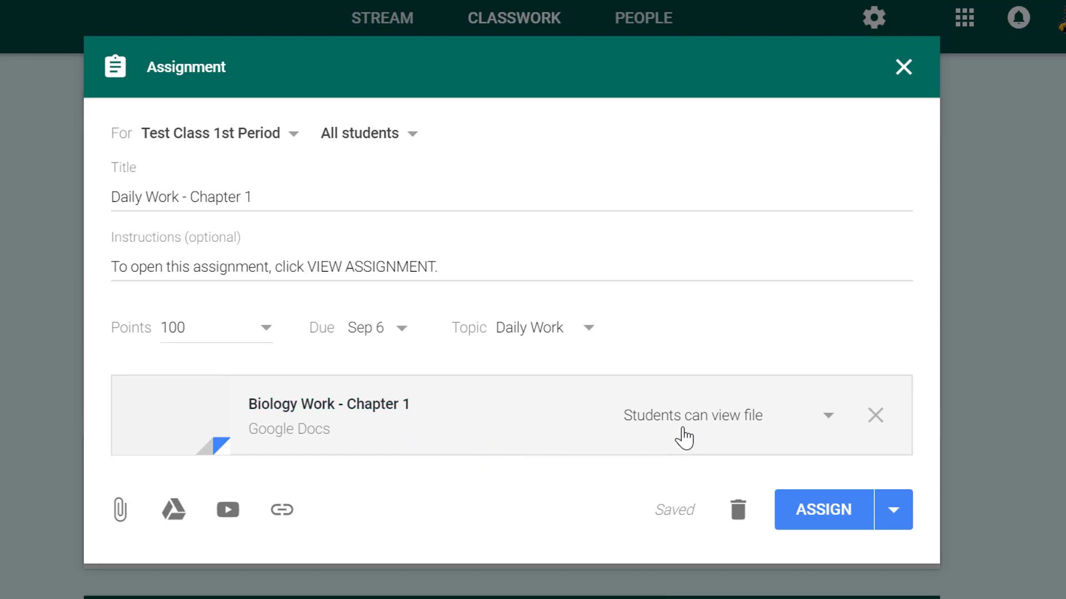
{"action": "left_click", "coordinate": [693, 416]}
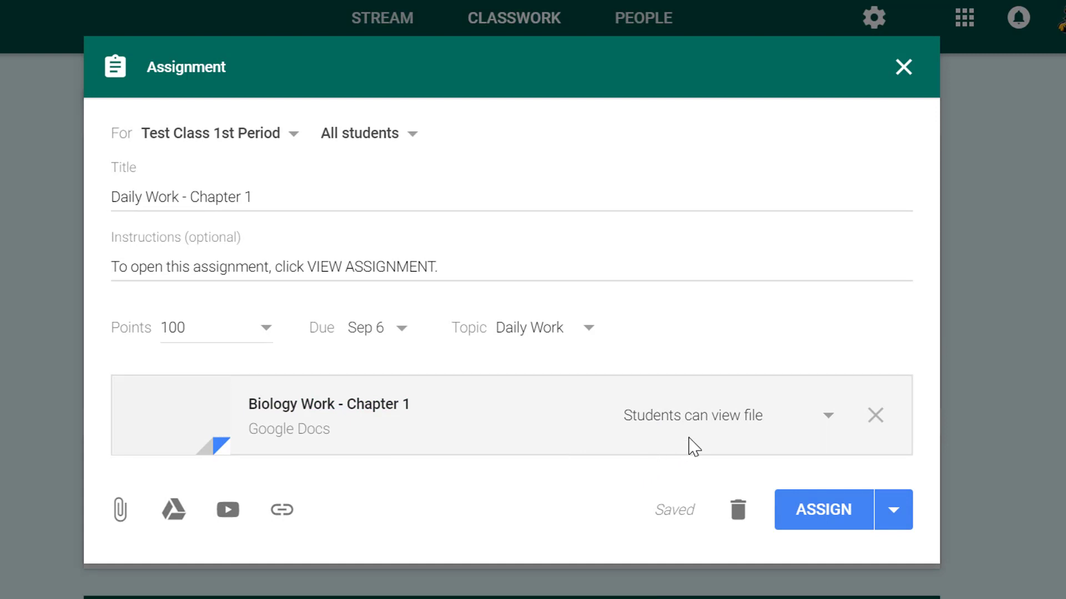
- Set the attached Doc to 'Make a copy for each student' and assign the post
{"action": "left_click", "coordinate": [692, 415]}
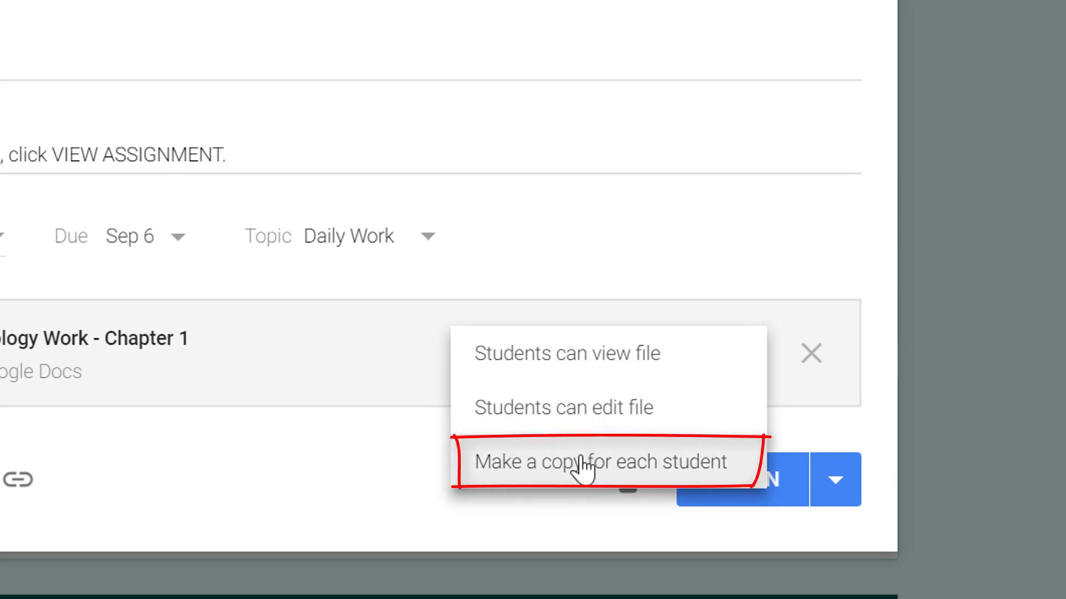
{"action": "left_click", "coordinate": [599, 461]}
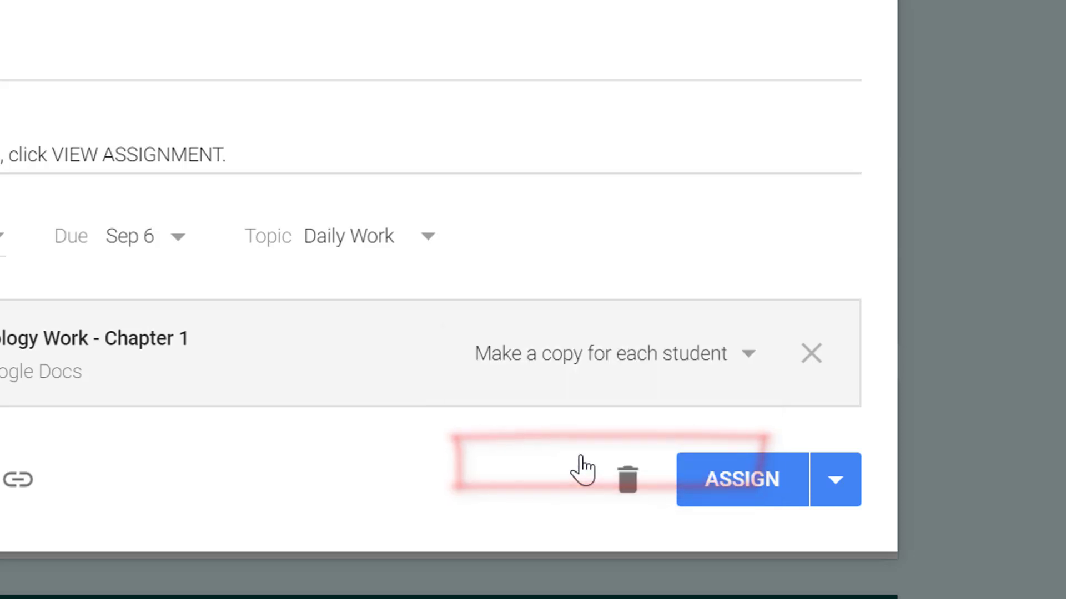
{"action": "left_click", "coordinate": [742, 480]}
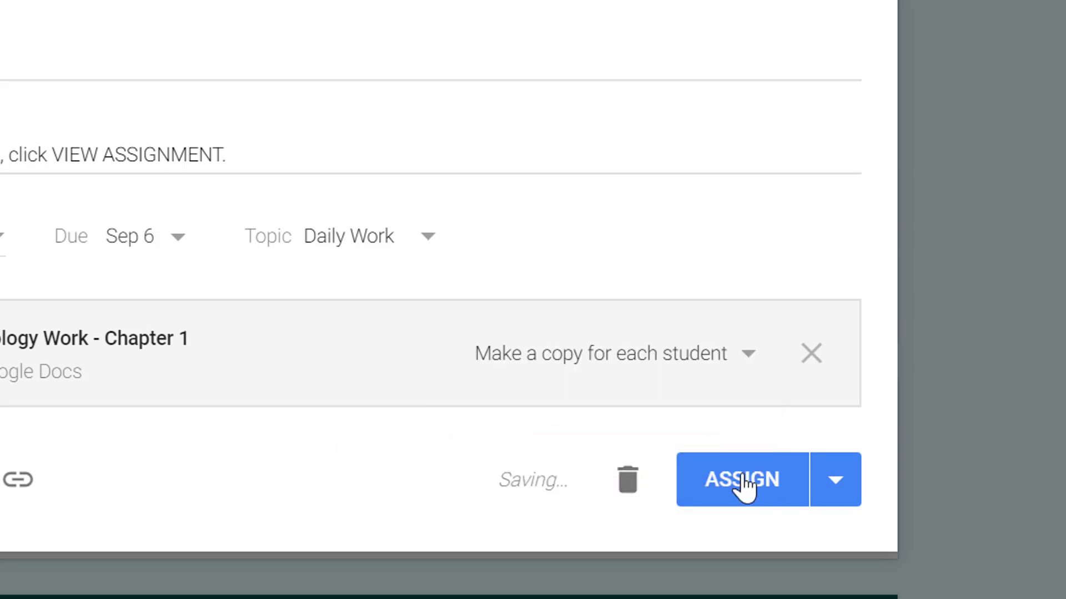
{"action": "left_click", "coordinate": [741, 479]}
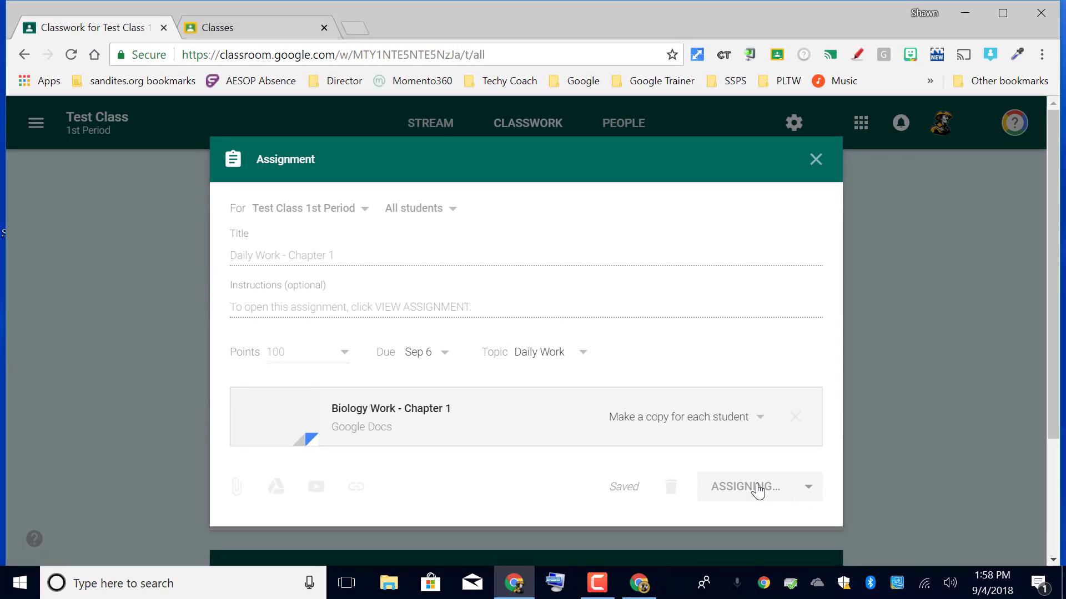
{"action": "left_click", "coordinate": [743, 486]}
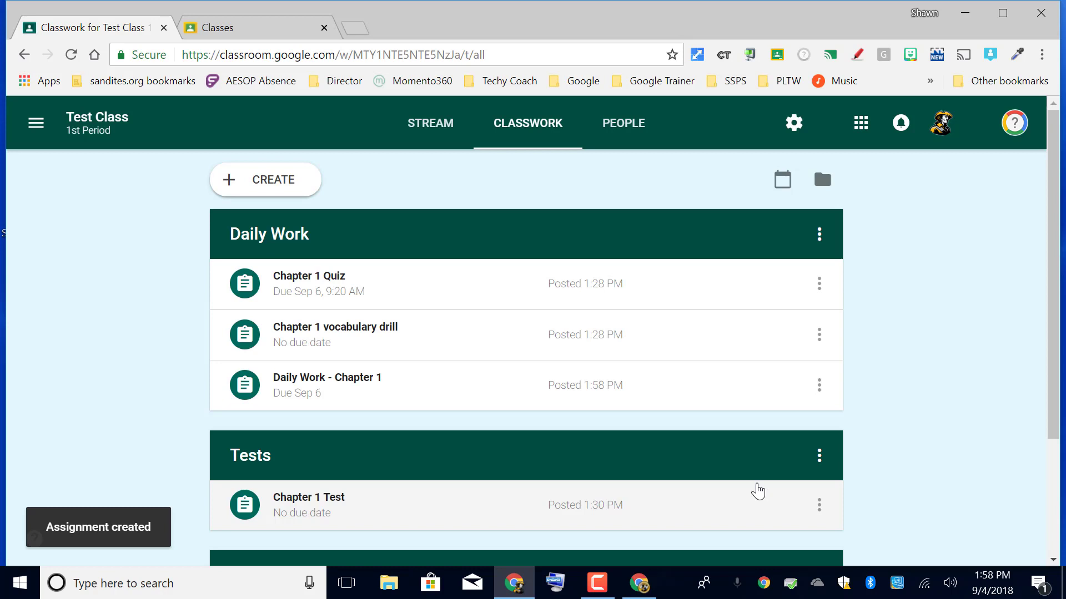
{"action": "mouse_move", "coordinate": [620, 113]}
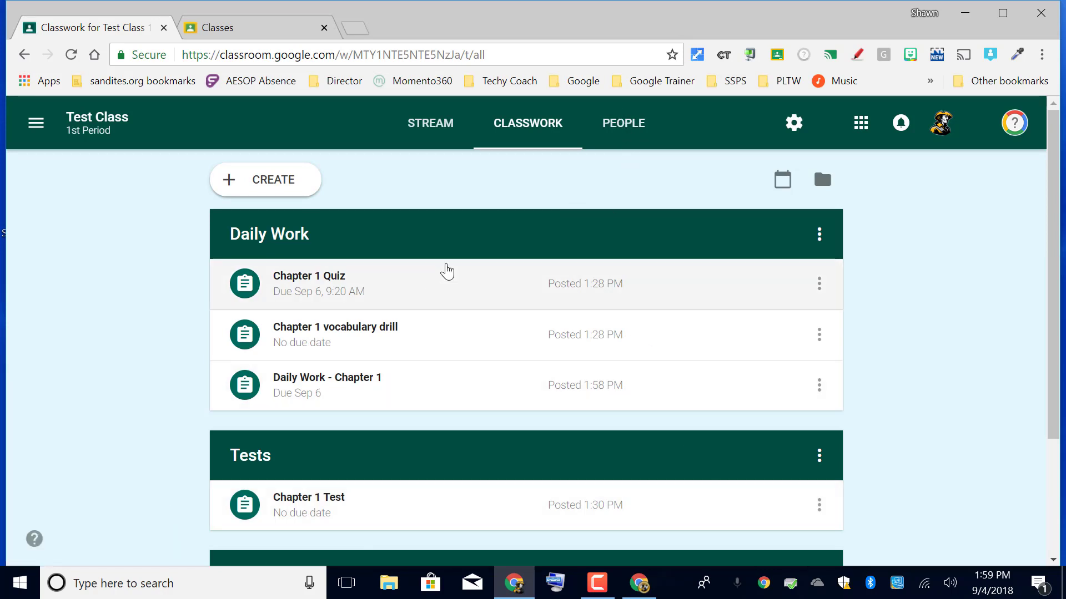
{"action": "mouse_move", "coordinate": [639, 583]}
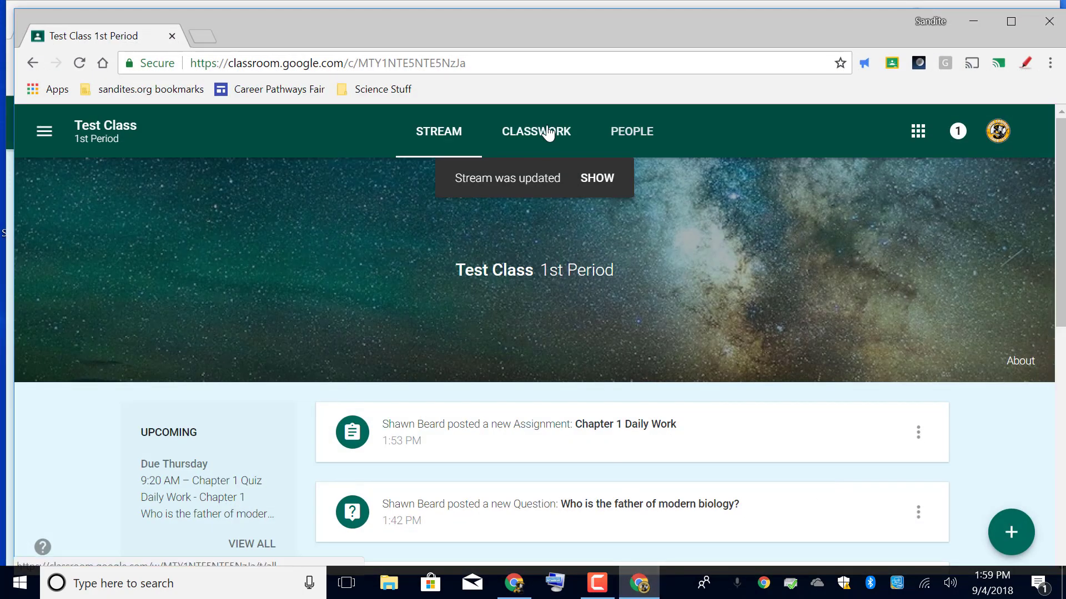
- As the student, expand 'Daily Work - Chapter 1' in Classwork and view the full assignment
{"action": "left_click", "coordinate": [536, 131]}
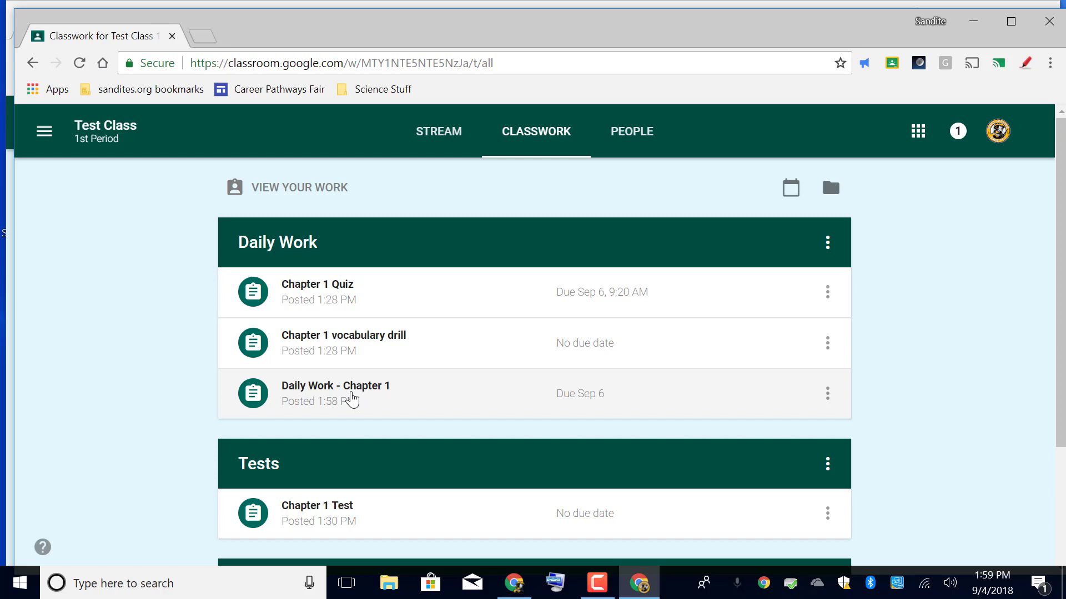
{"action": "left_click", "coordinate": [335, 393]}
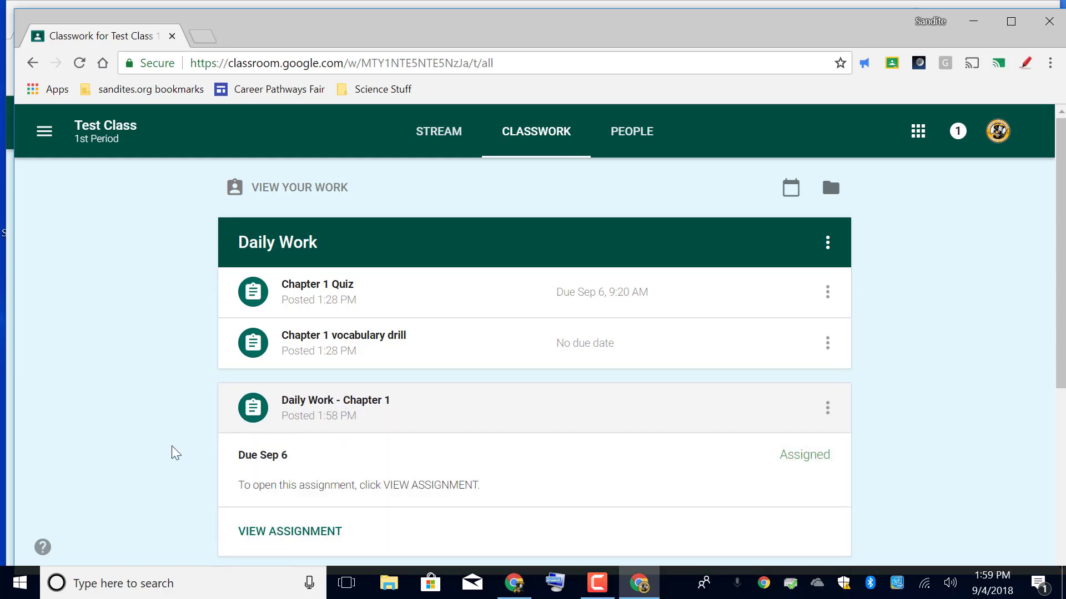
{"action": "scroll", "scroll_direction": "down", "scroll_amount": 3}
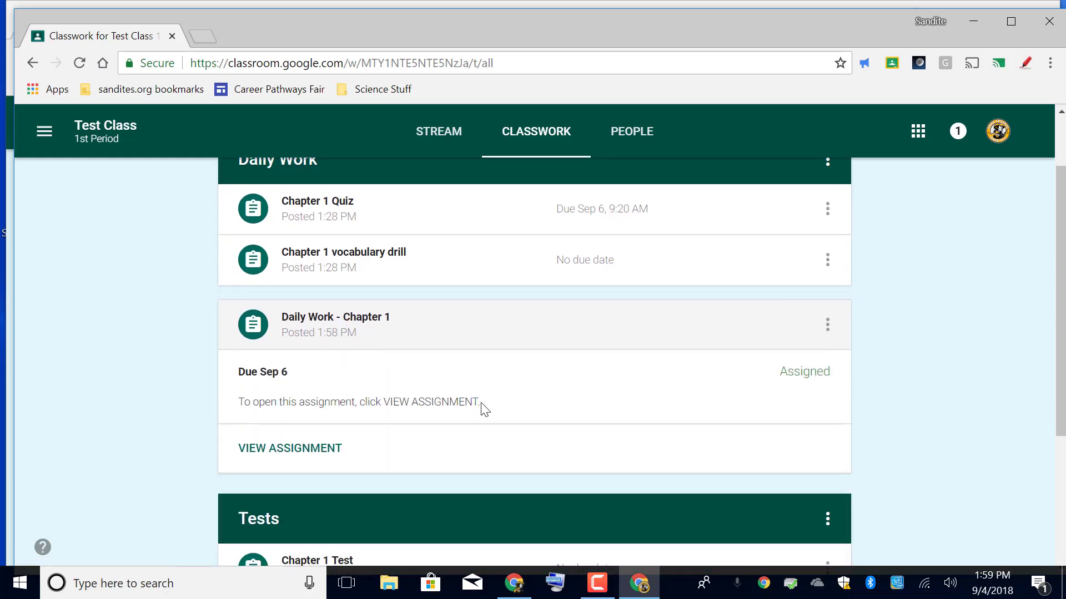
{"action": "mouse_move", "coordinate": [355, 472]}
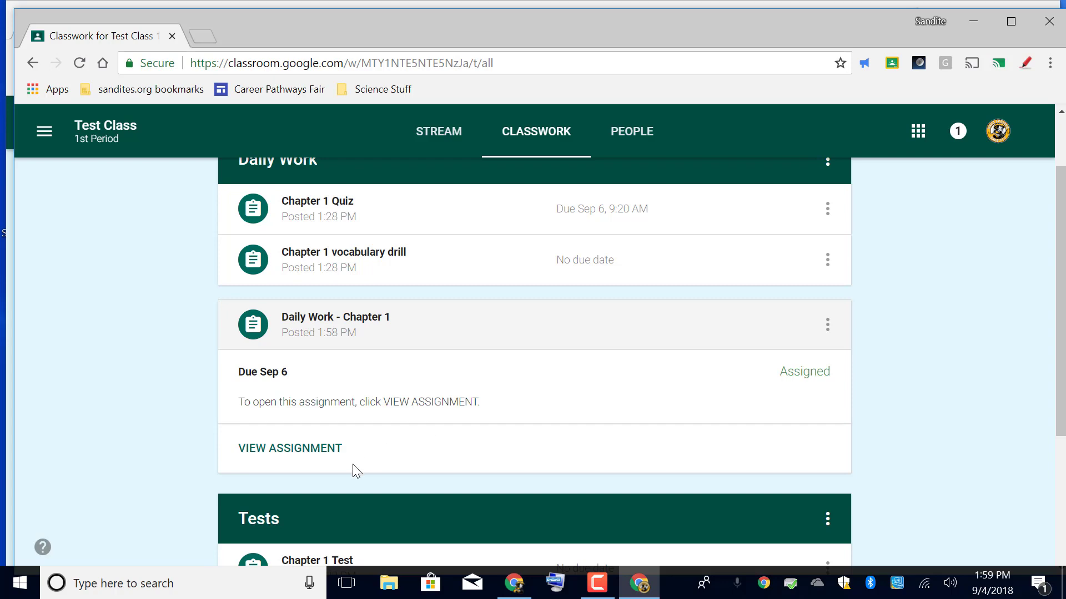
{"action": "left_click", "coordinate": [290, 448]}
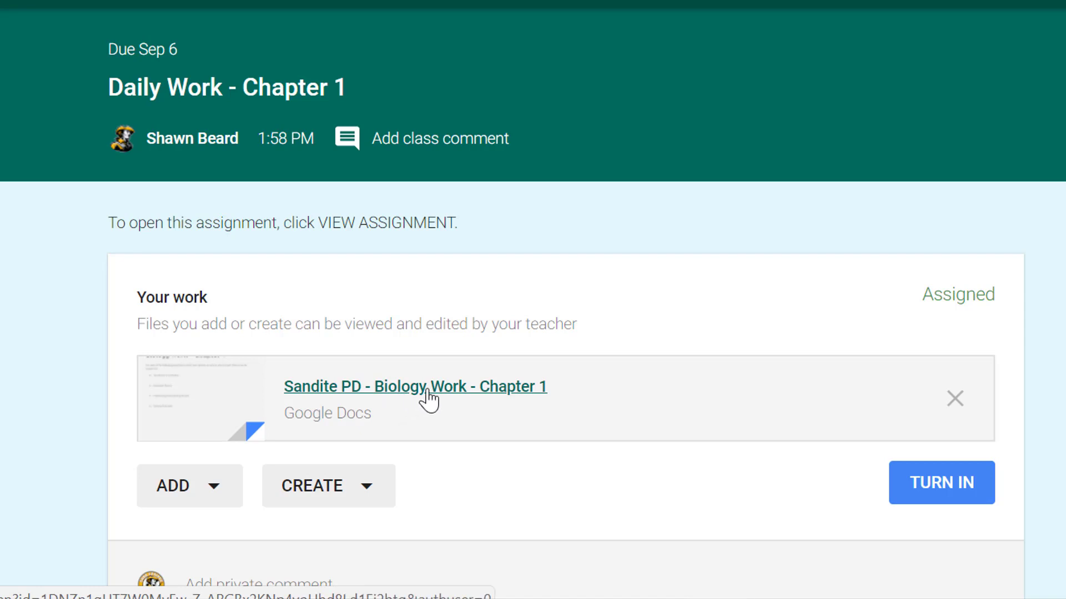
{"action": "mouse_move", "coordinate": [321, 437]}
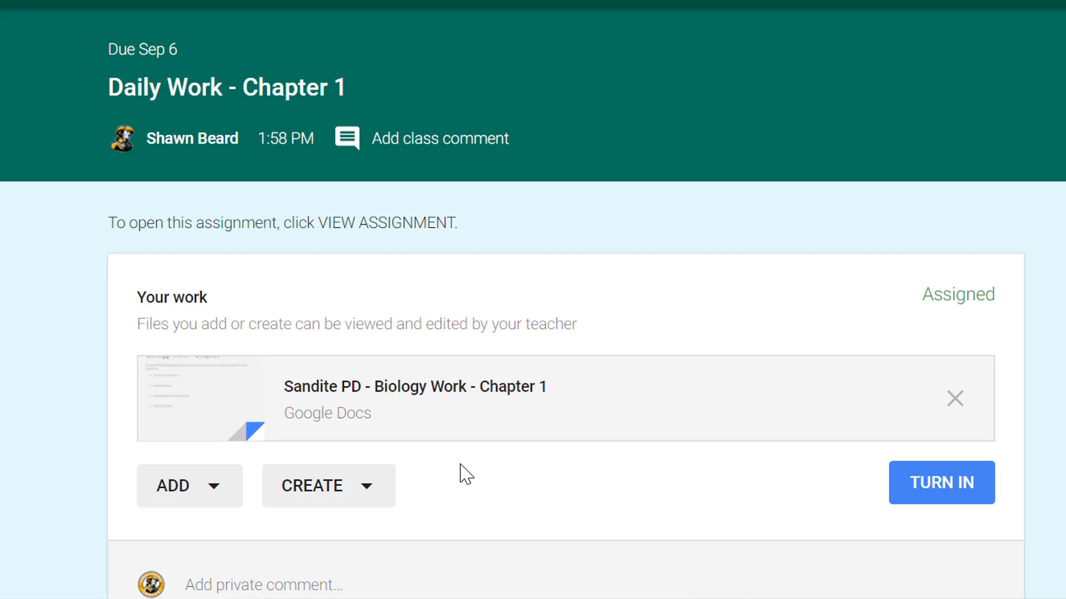
{"action": "mouse_move", "coordinate": [292, 438]}
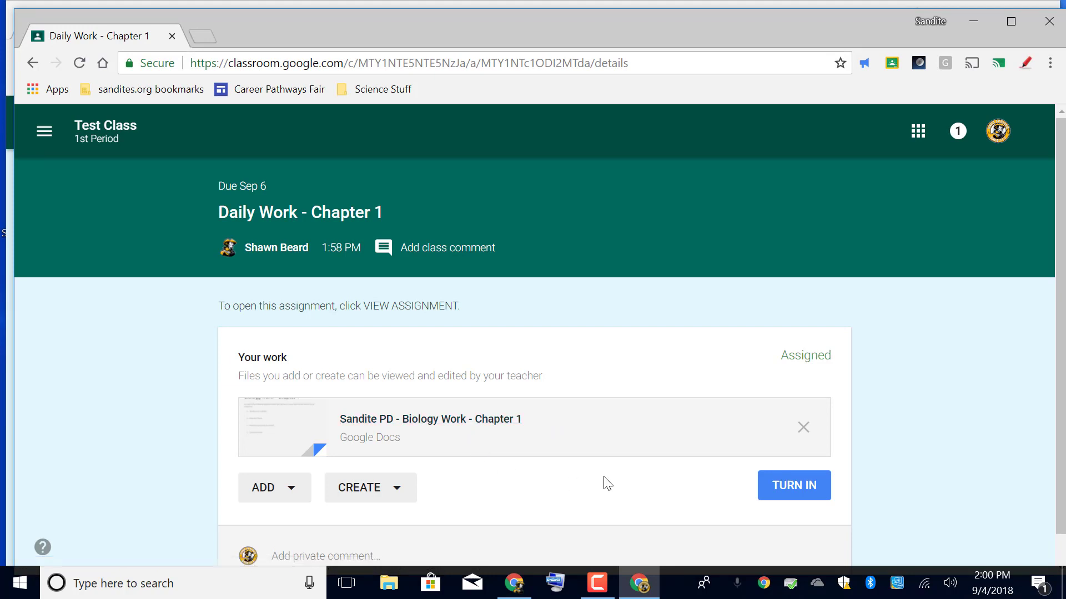
{"action": "mouse_move", "coordinate": [790, 488]}
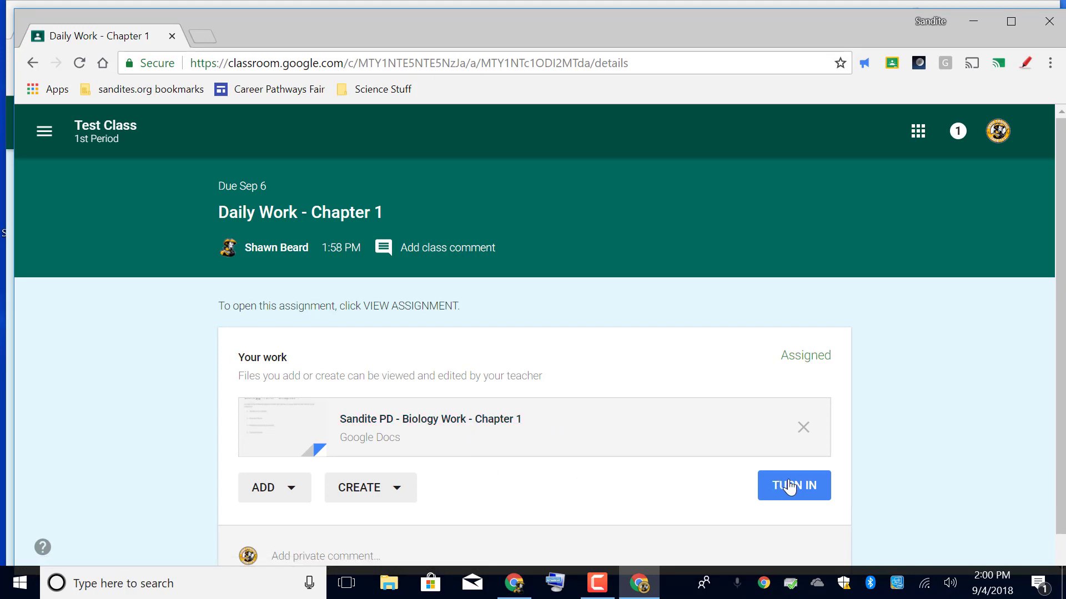
{"action": "left_click", "coordinate": [430, 426]}
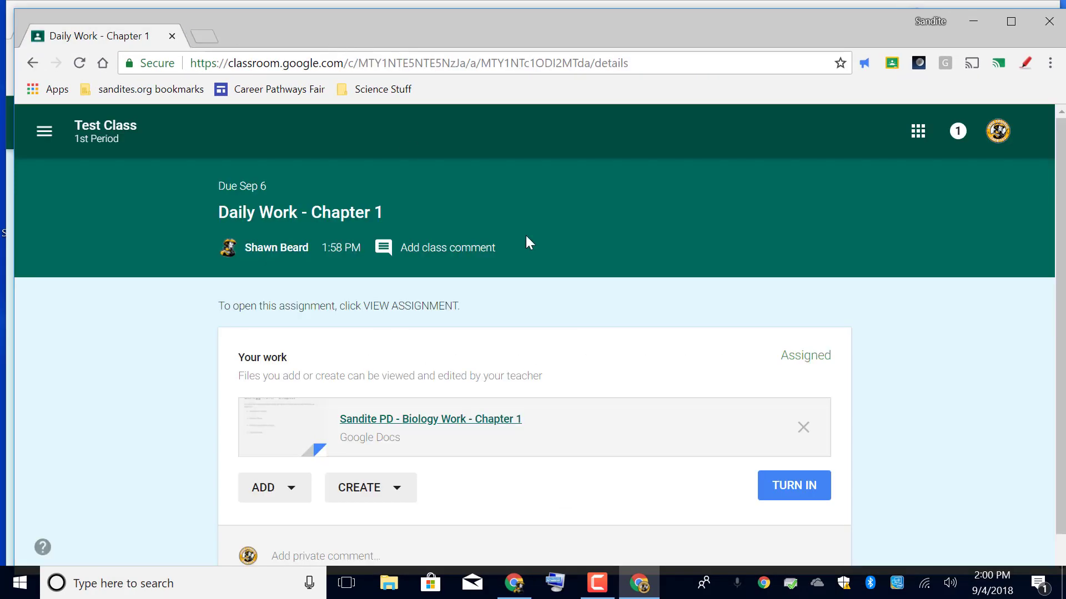
{"action": "mouse_move", "coordinate": [956, 502]}
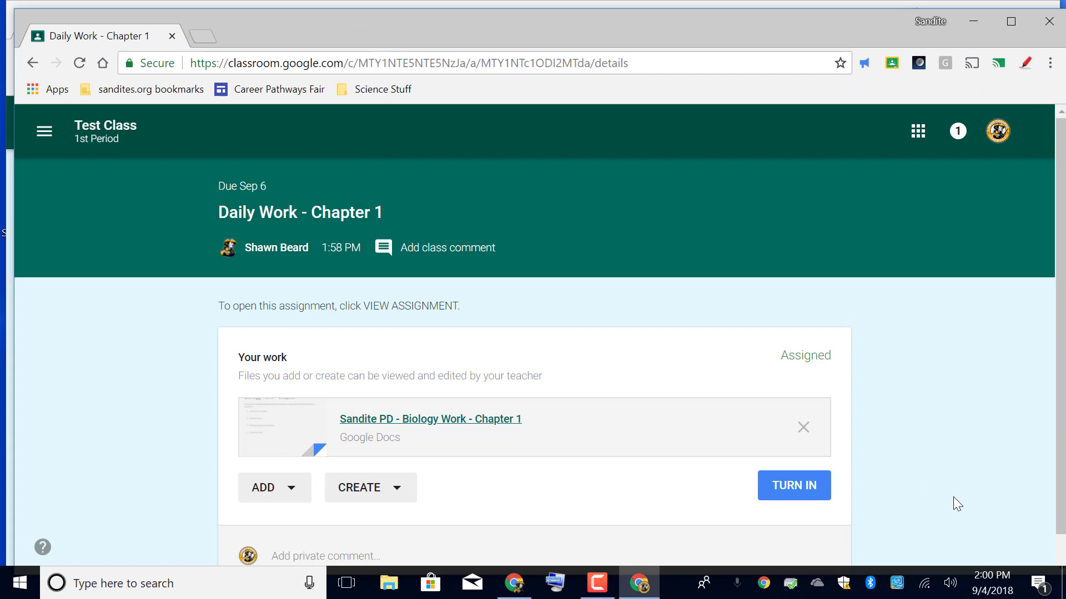